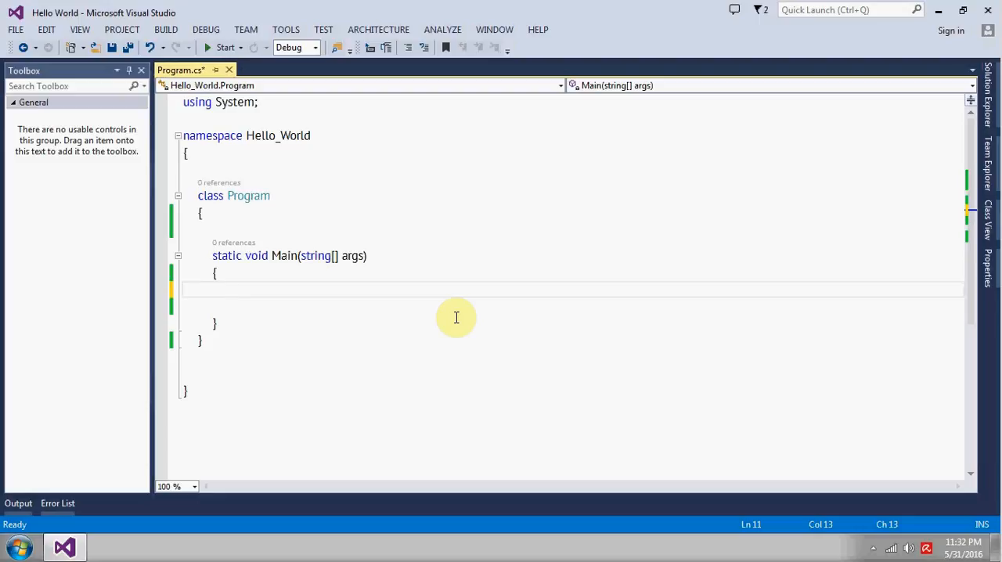
Declare char value = '0'; in Main, followed by an empty Console.WriteLine()
type("char")
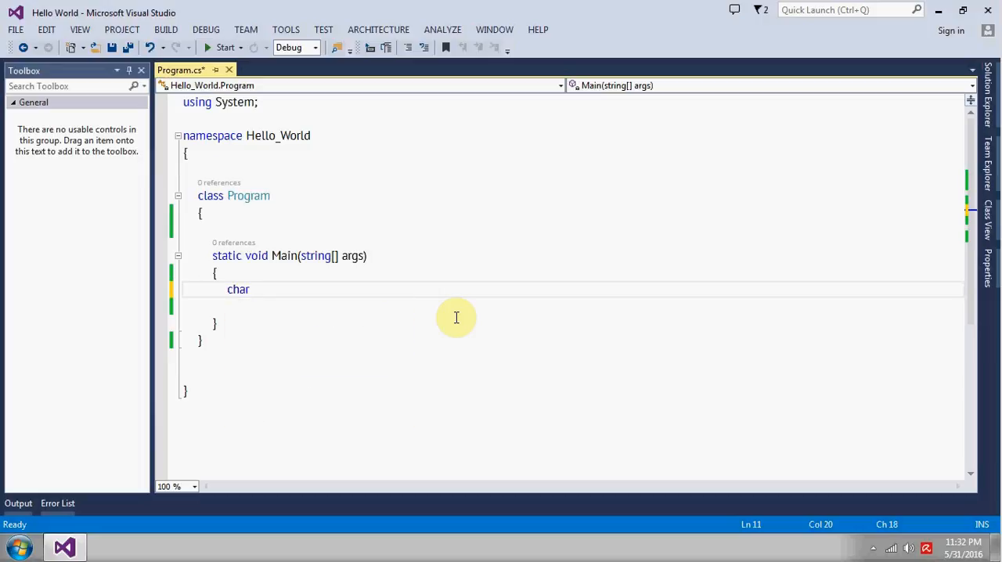
type("v")
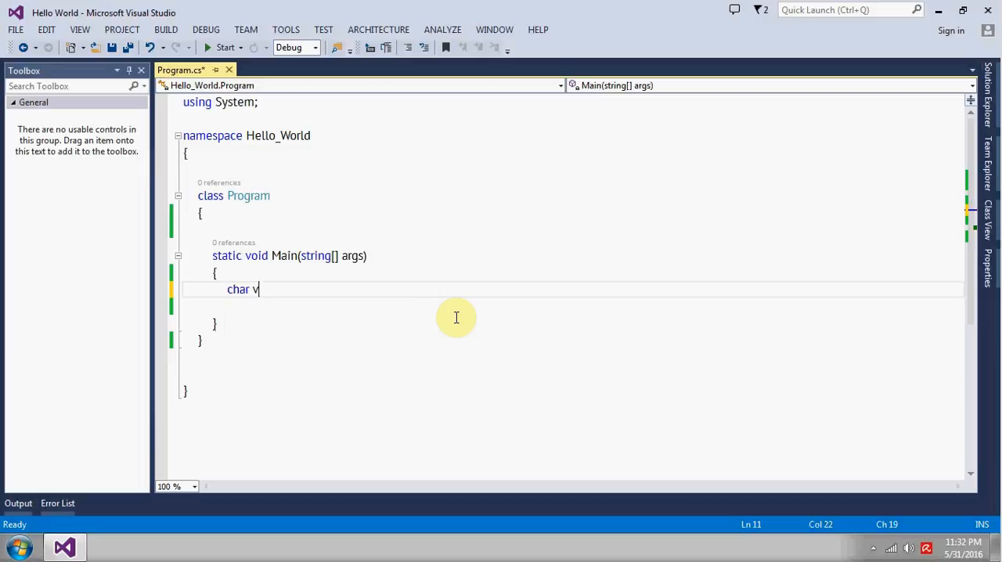
type("alue =")
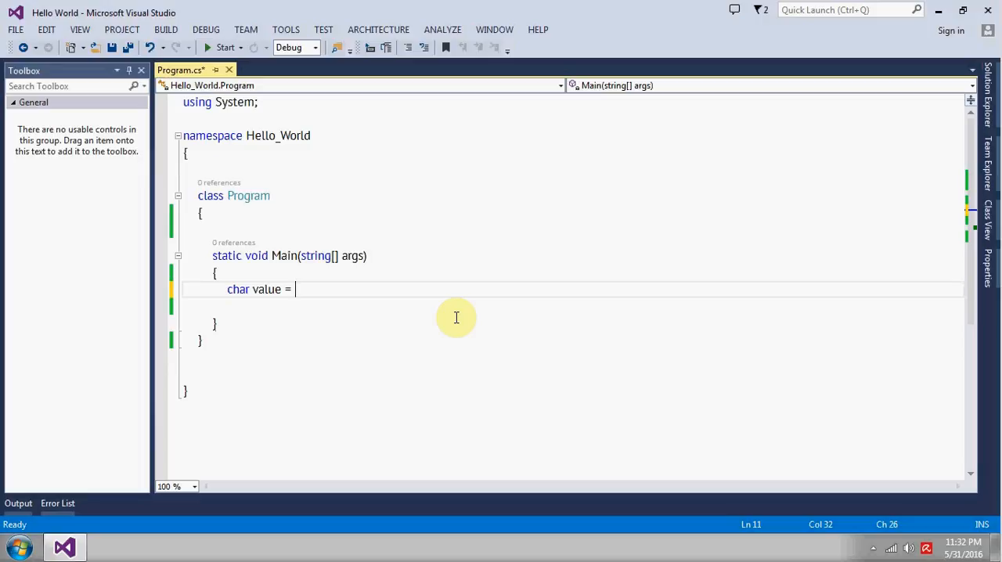
type("'0';")
left_click(594, 305)
type("Console.WriteLine();")
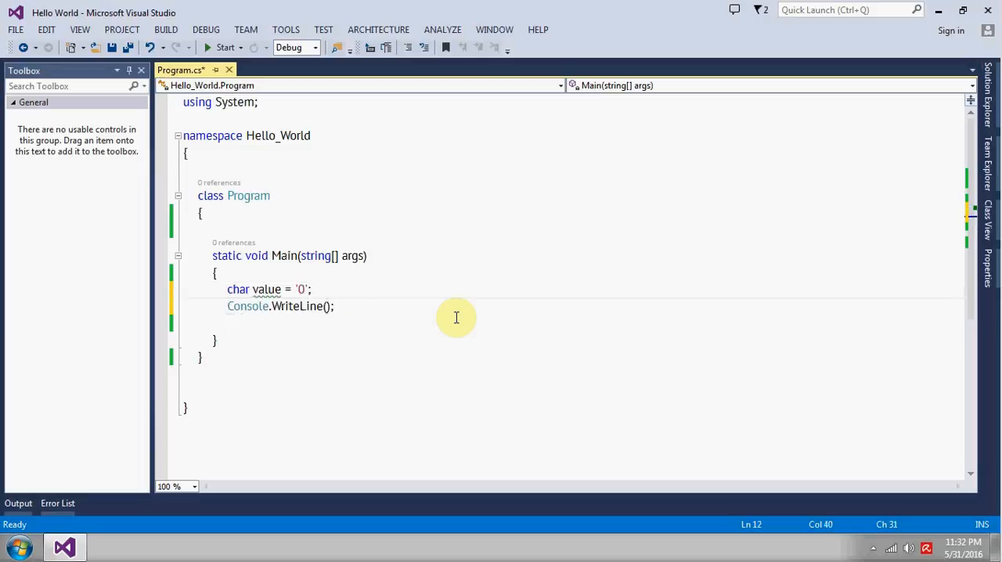
Make the call print char.IsLetterOrDigit(value) via IntelliSense, and save the file
type("char.")
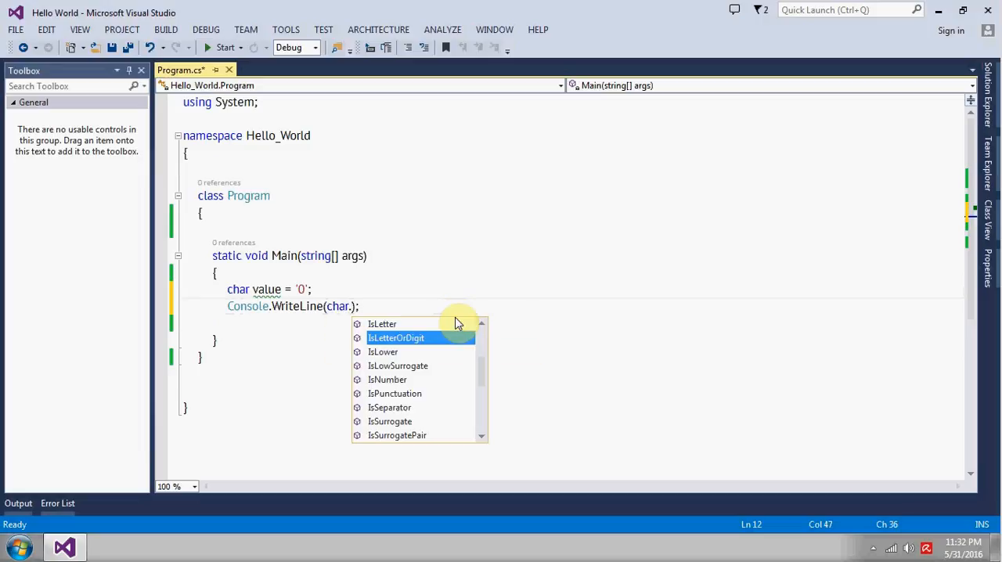
double_click(396, 339)
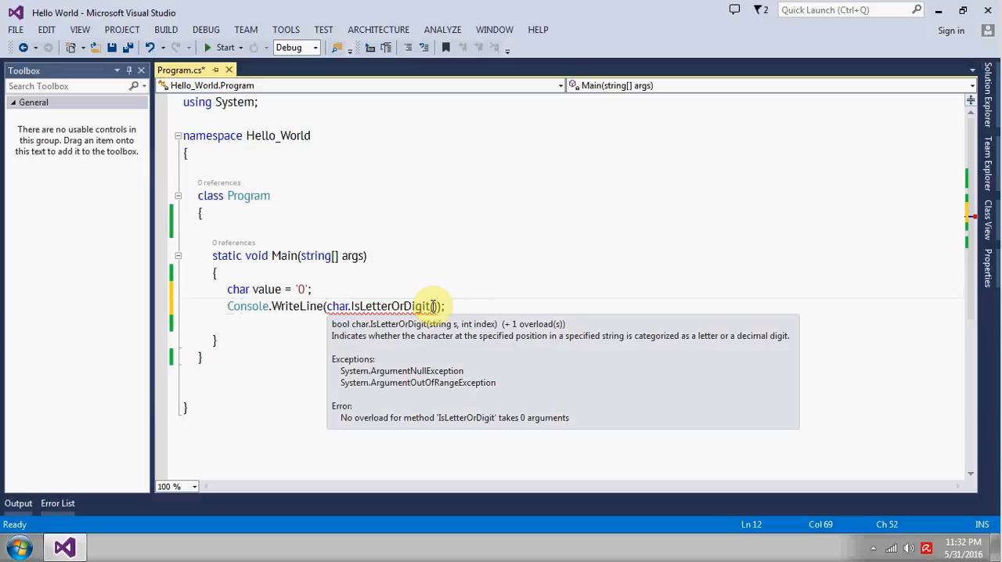
type("value")
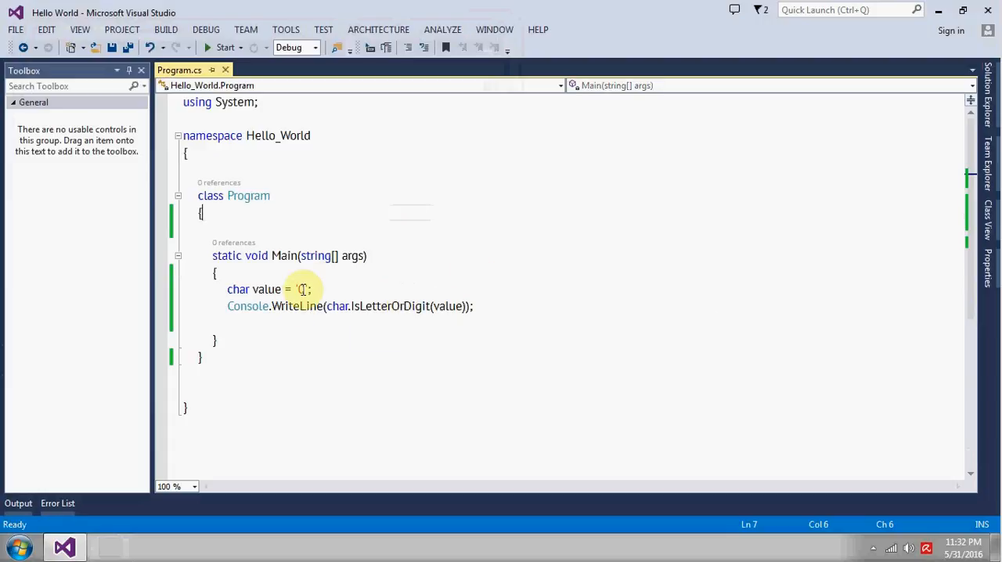
Change the literal to '-', run the program to see False, and dismiss the console
type("a")
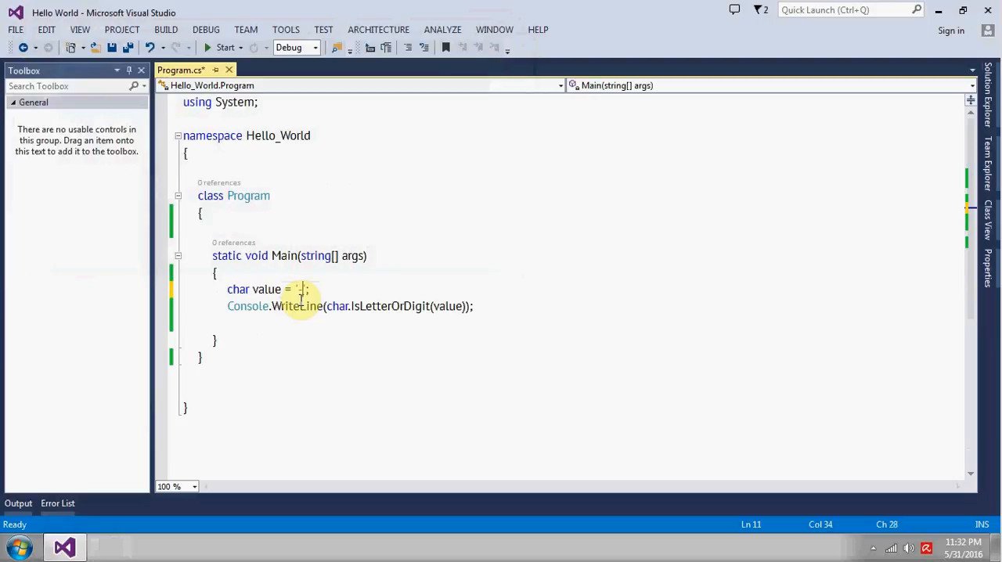
left_click(224, 47)
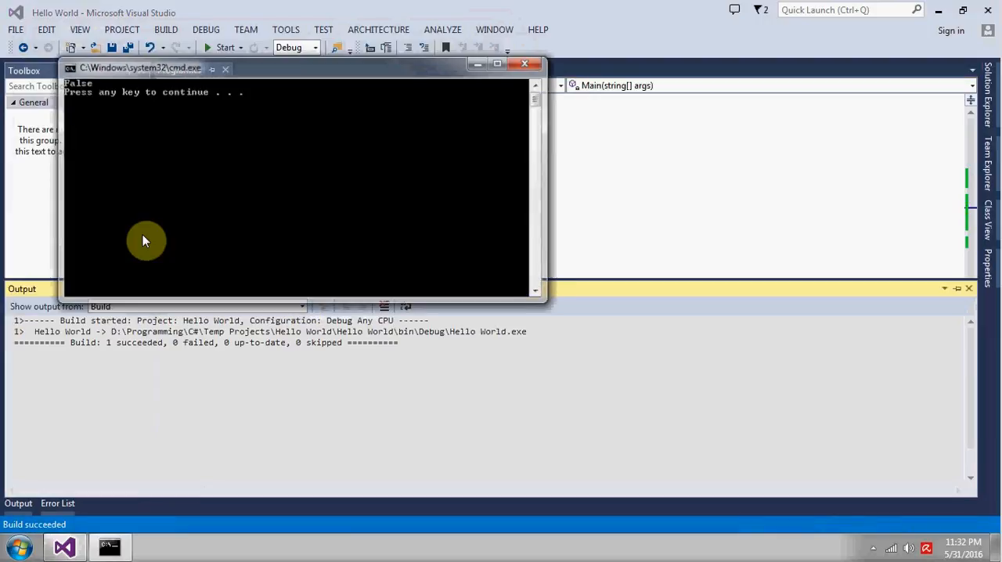
key("enter")
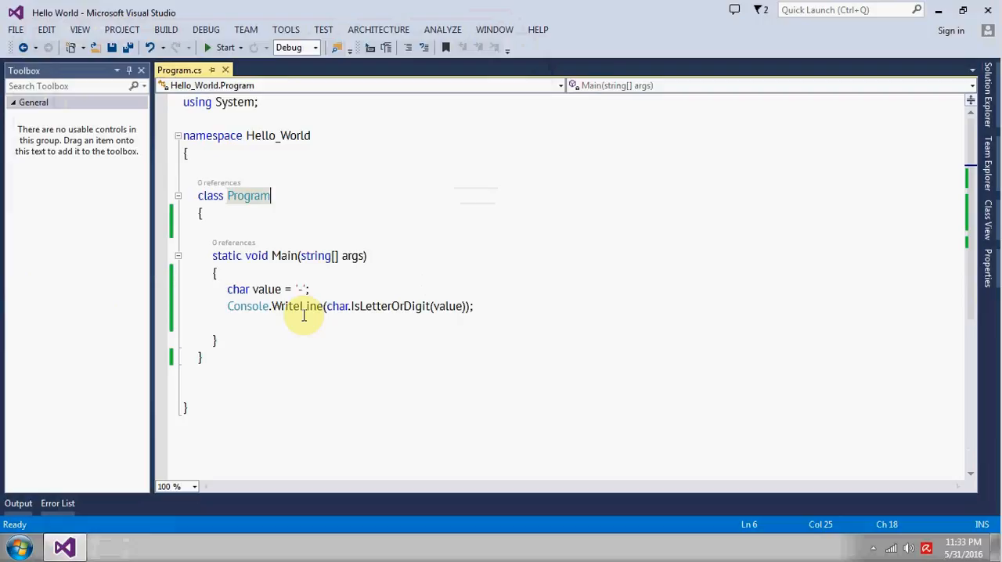
mouse_move(419, 307)
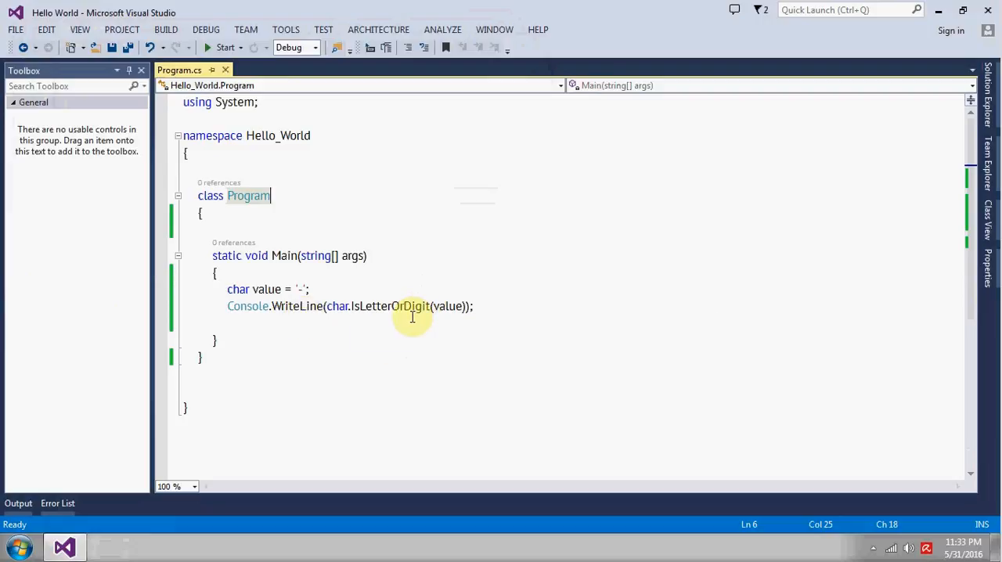
mouse_move(482, 283)
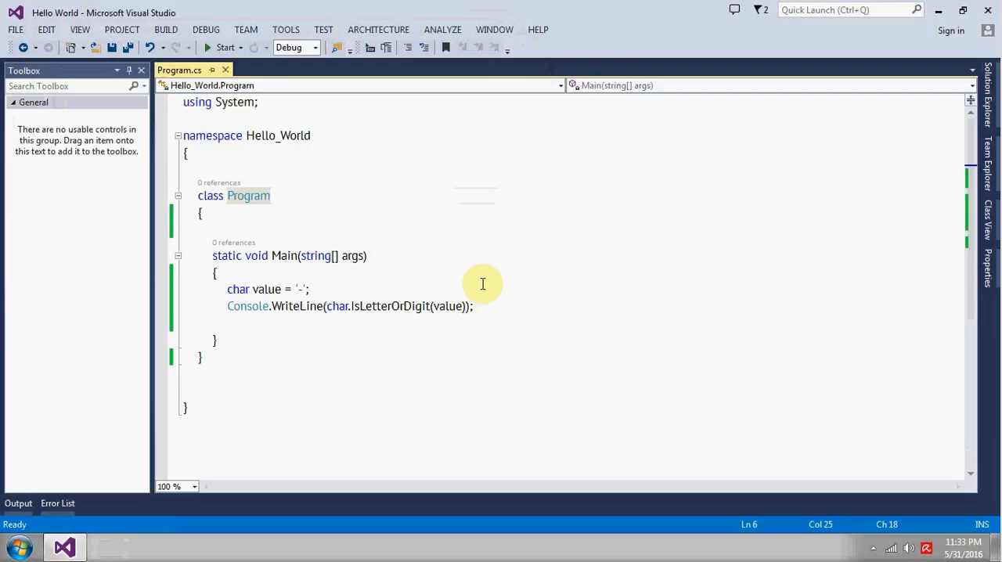
left_click(270, 194)
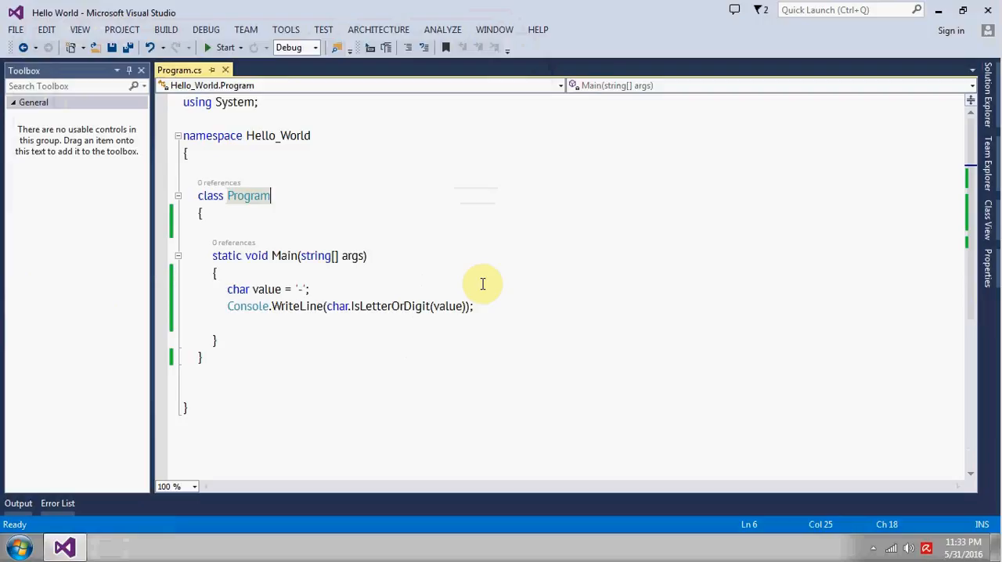
left_click(454, 305)
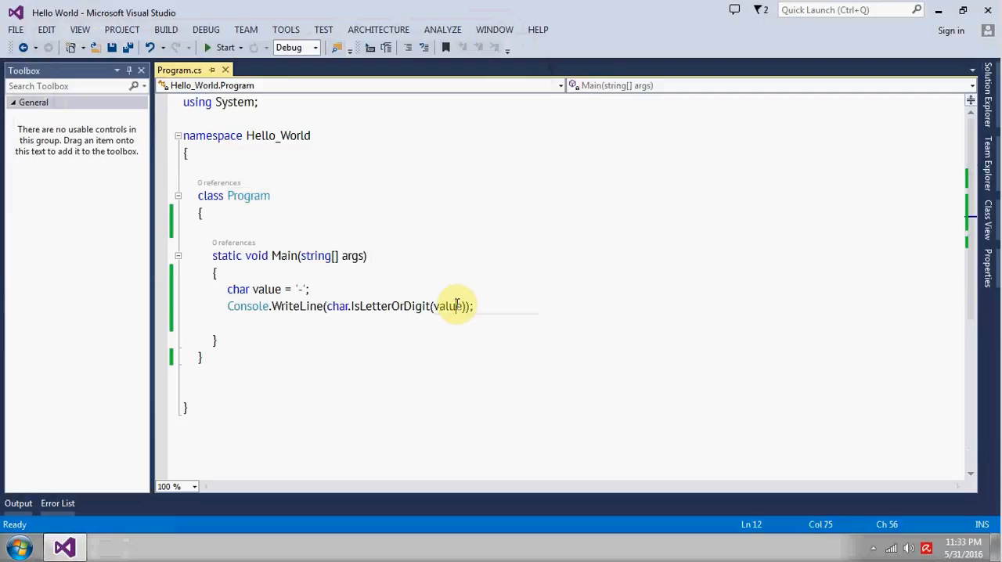
mouse_move(504, 283)
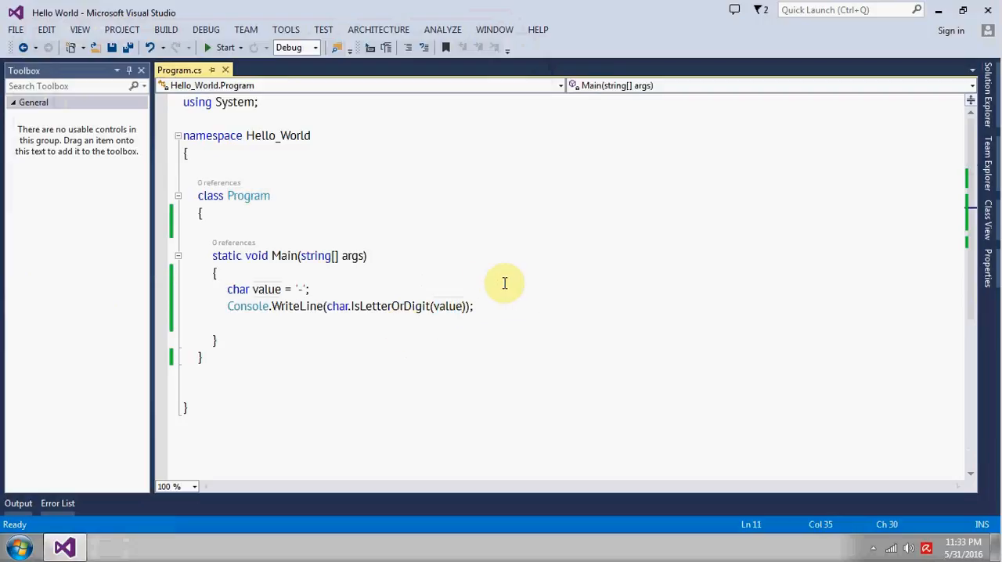